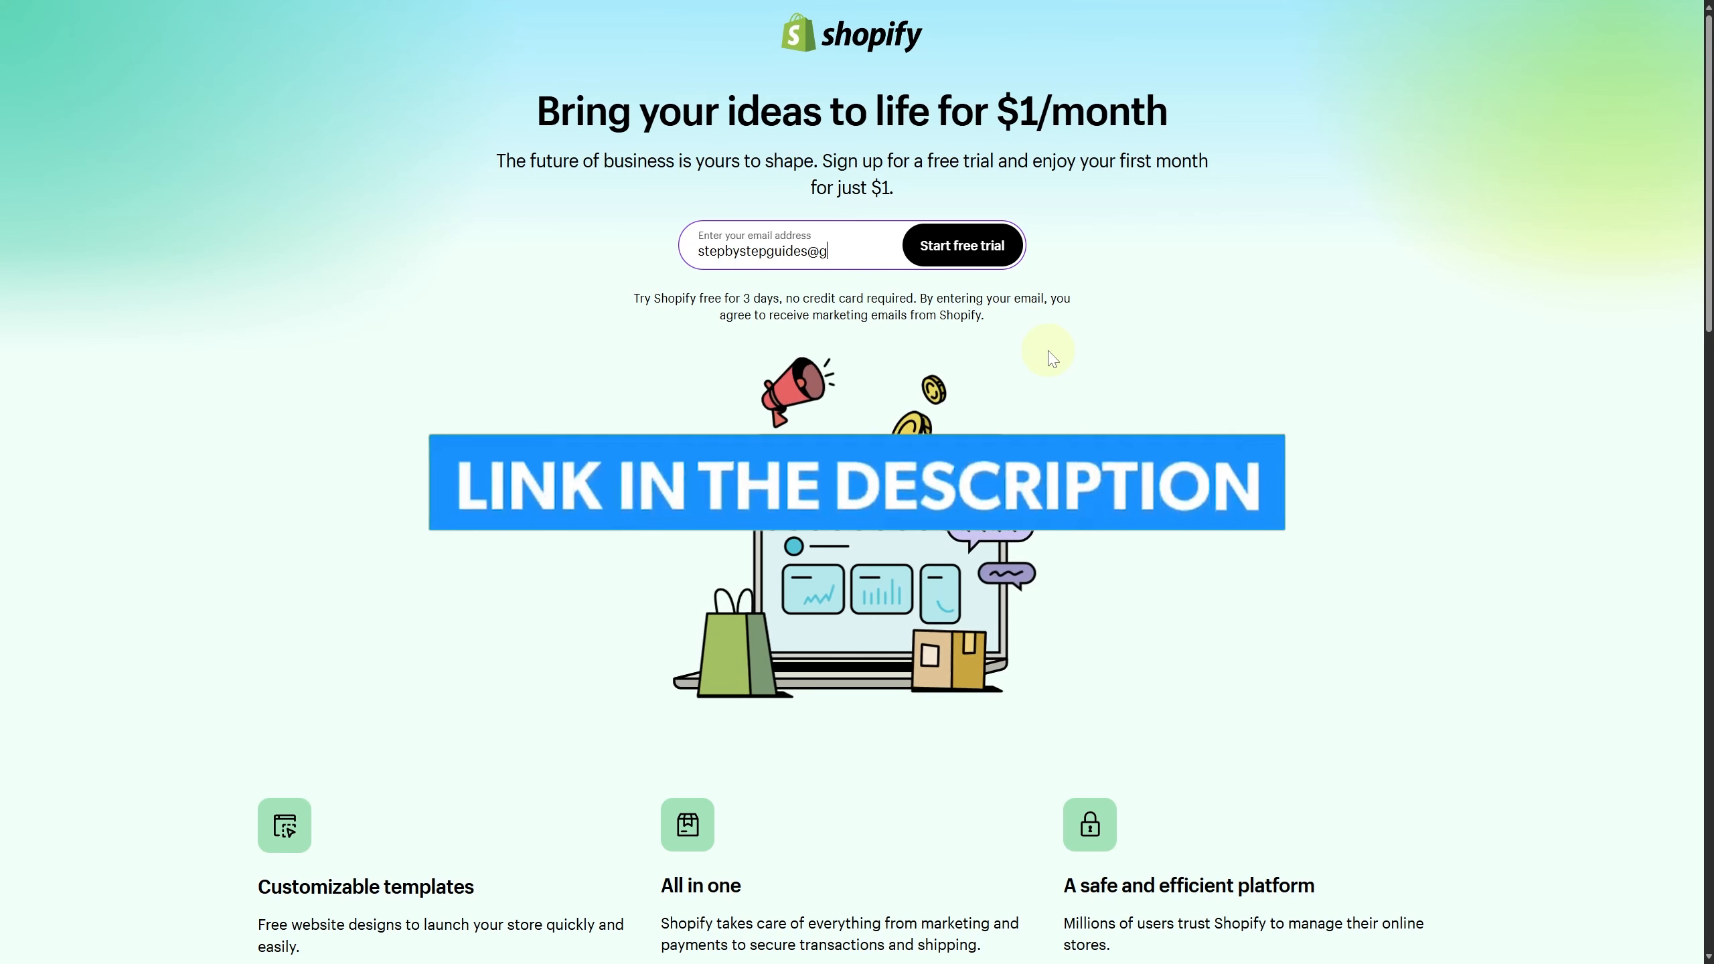
Enter the email address and start the Shopify free trial.
type("mail.c")
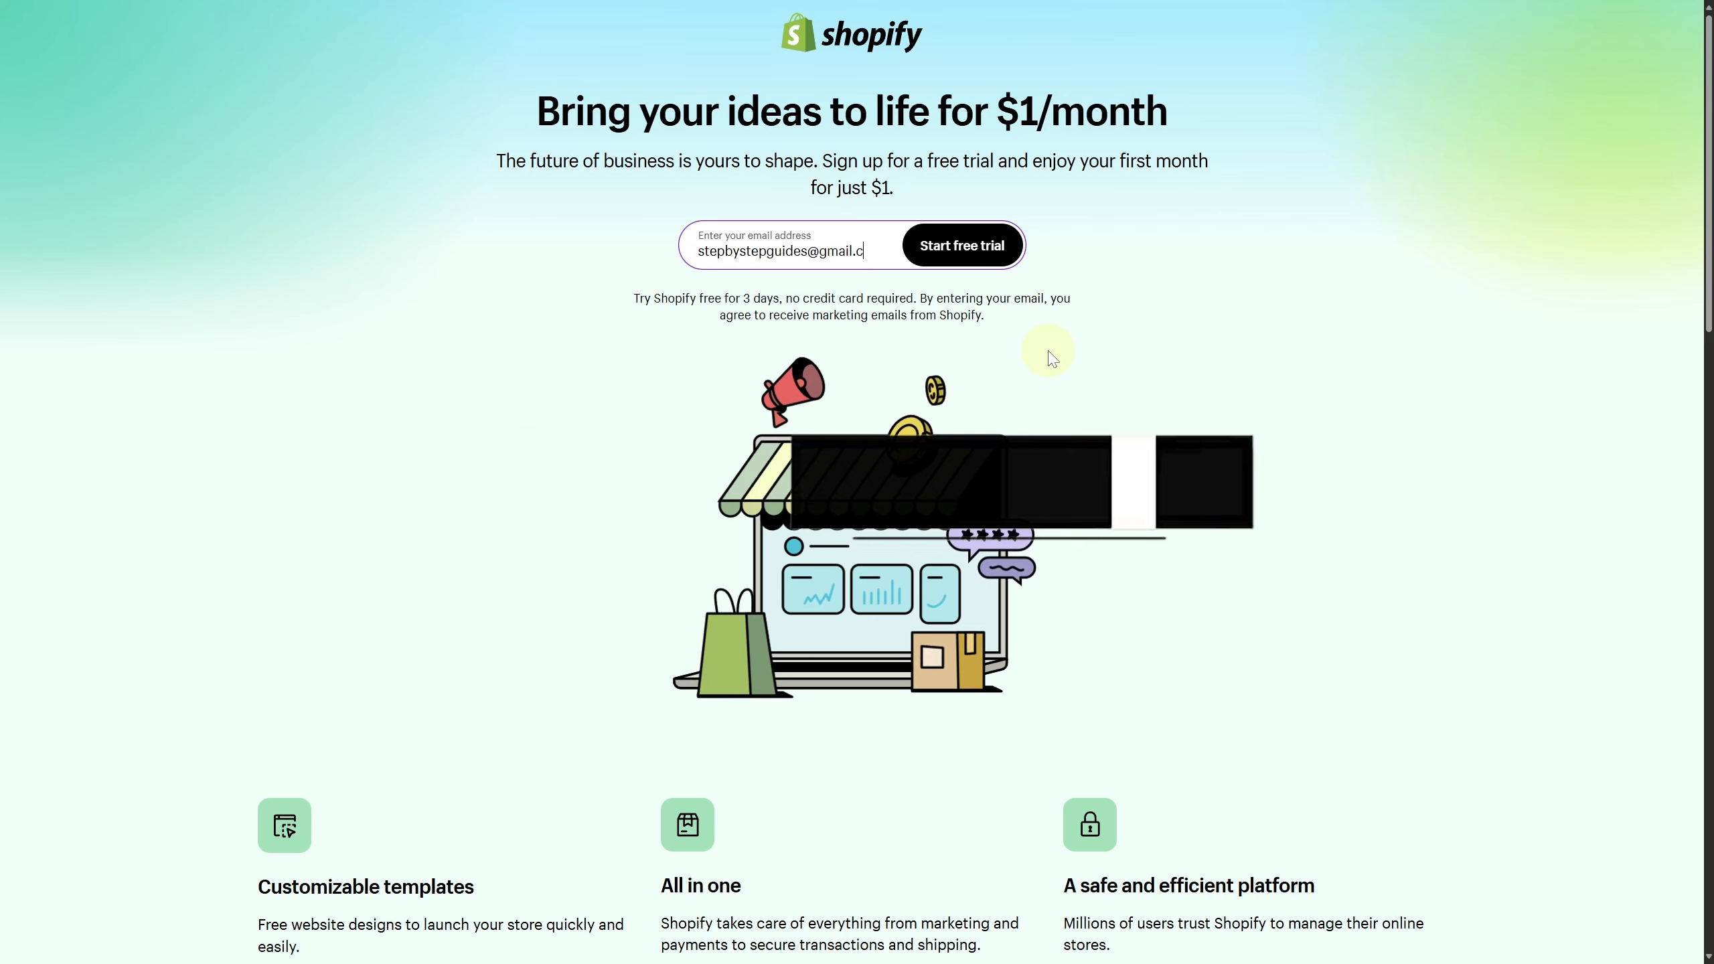
left_click(961, 245)
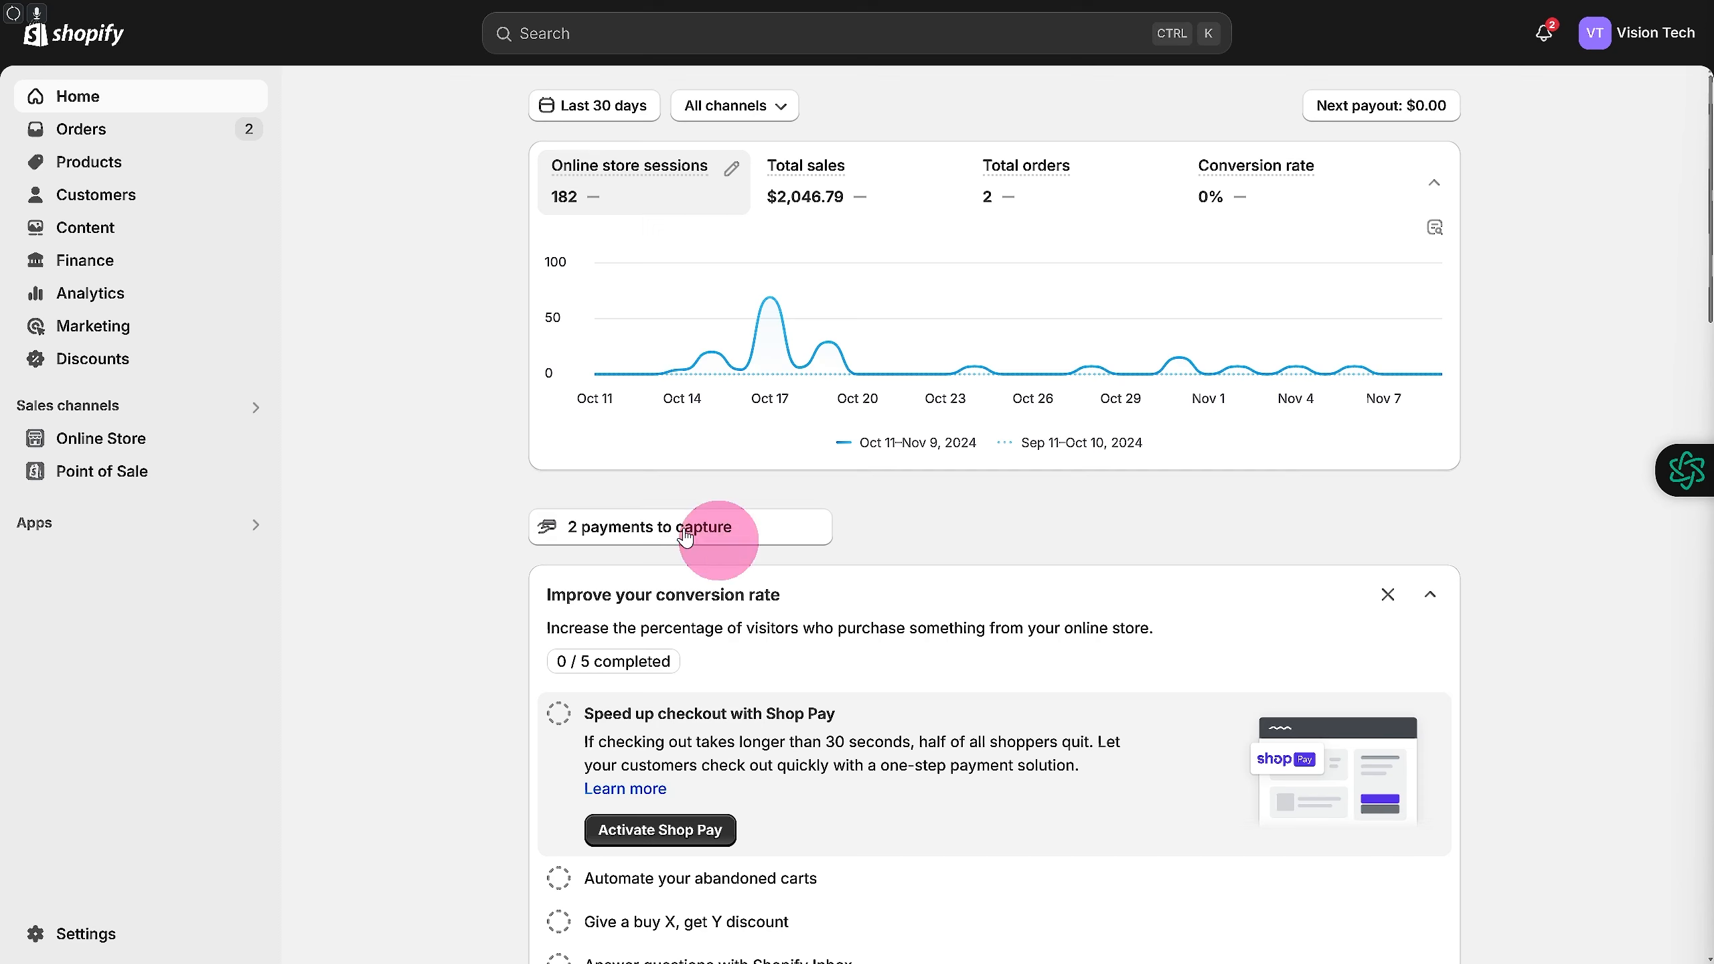
mouse_move(75, 174)
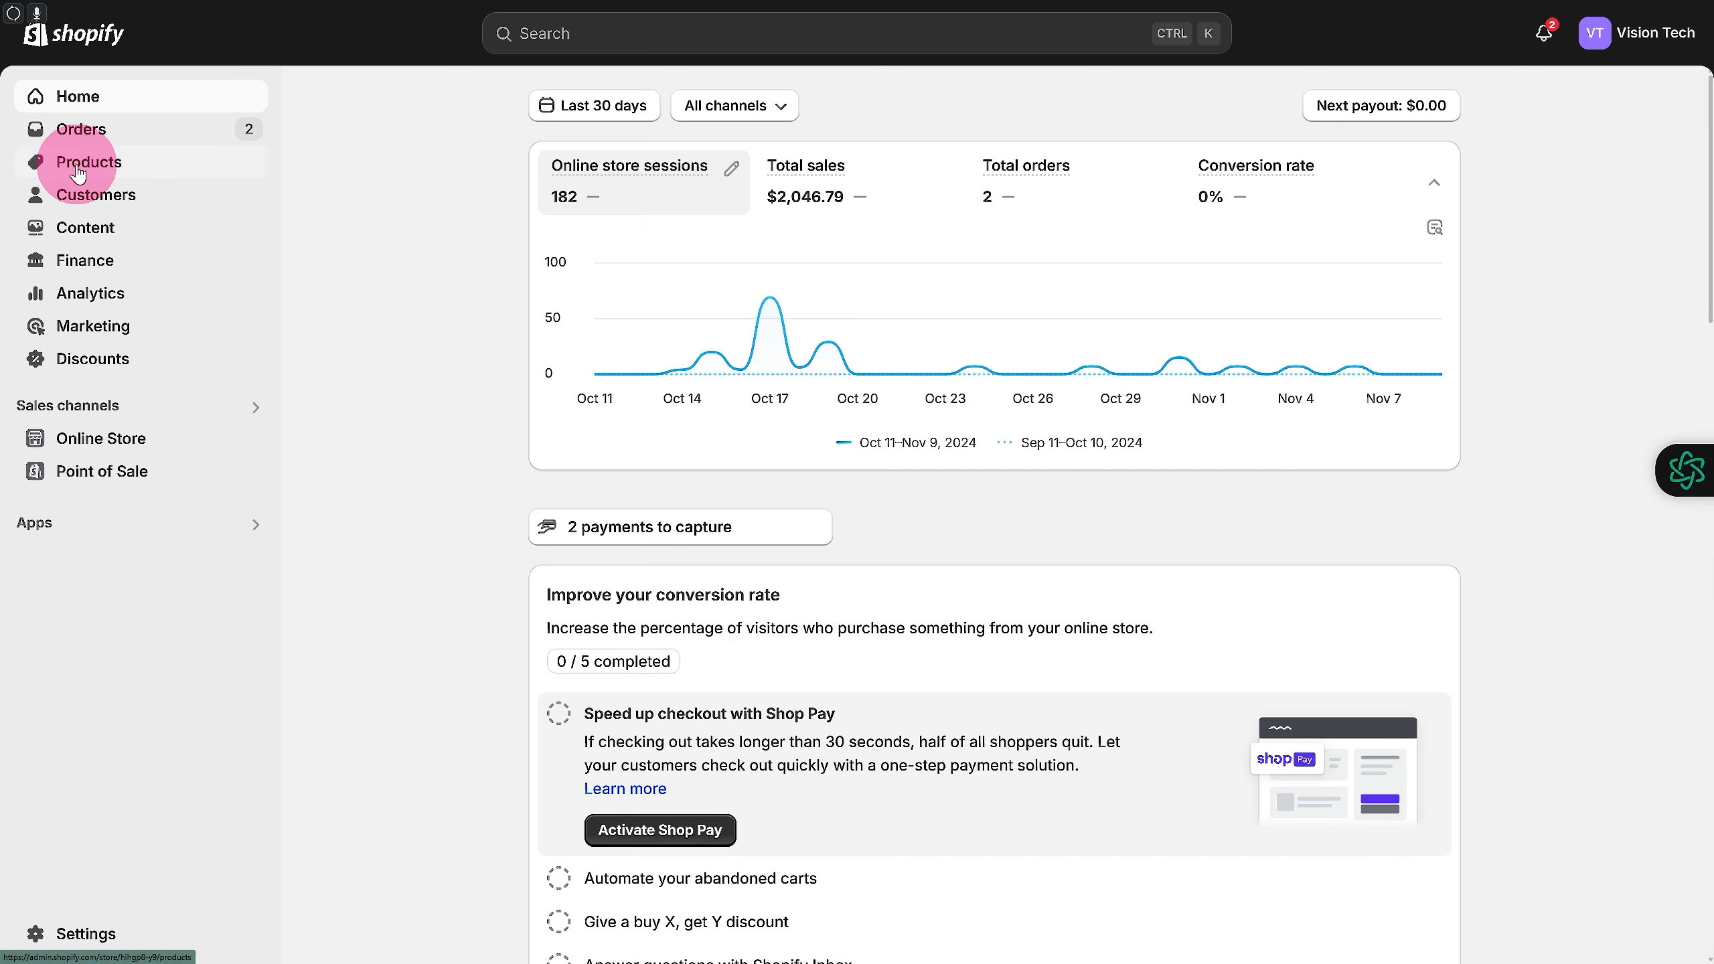
Go to Products in the admin sidebar to reach the Collections list.
left_click(97, 195)
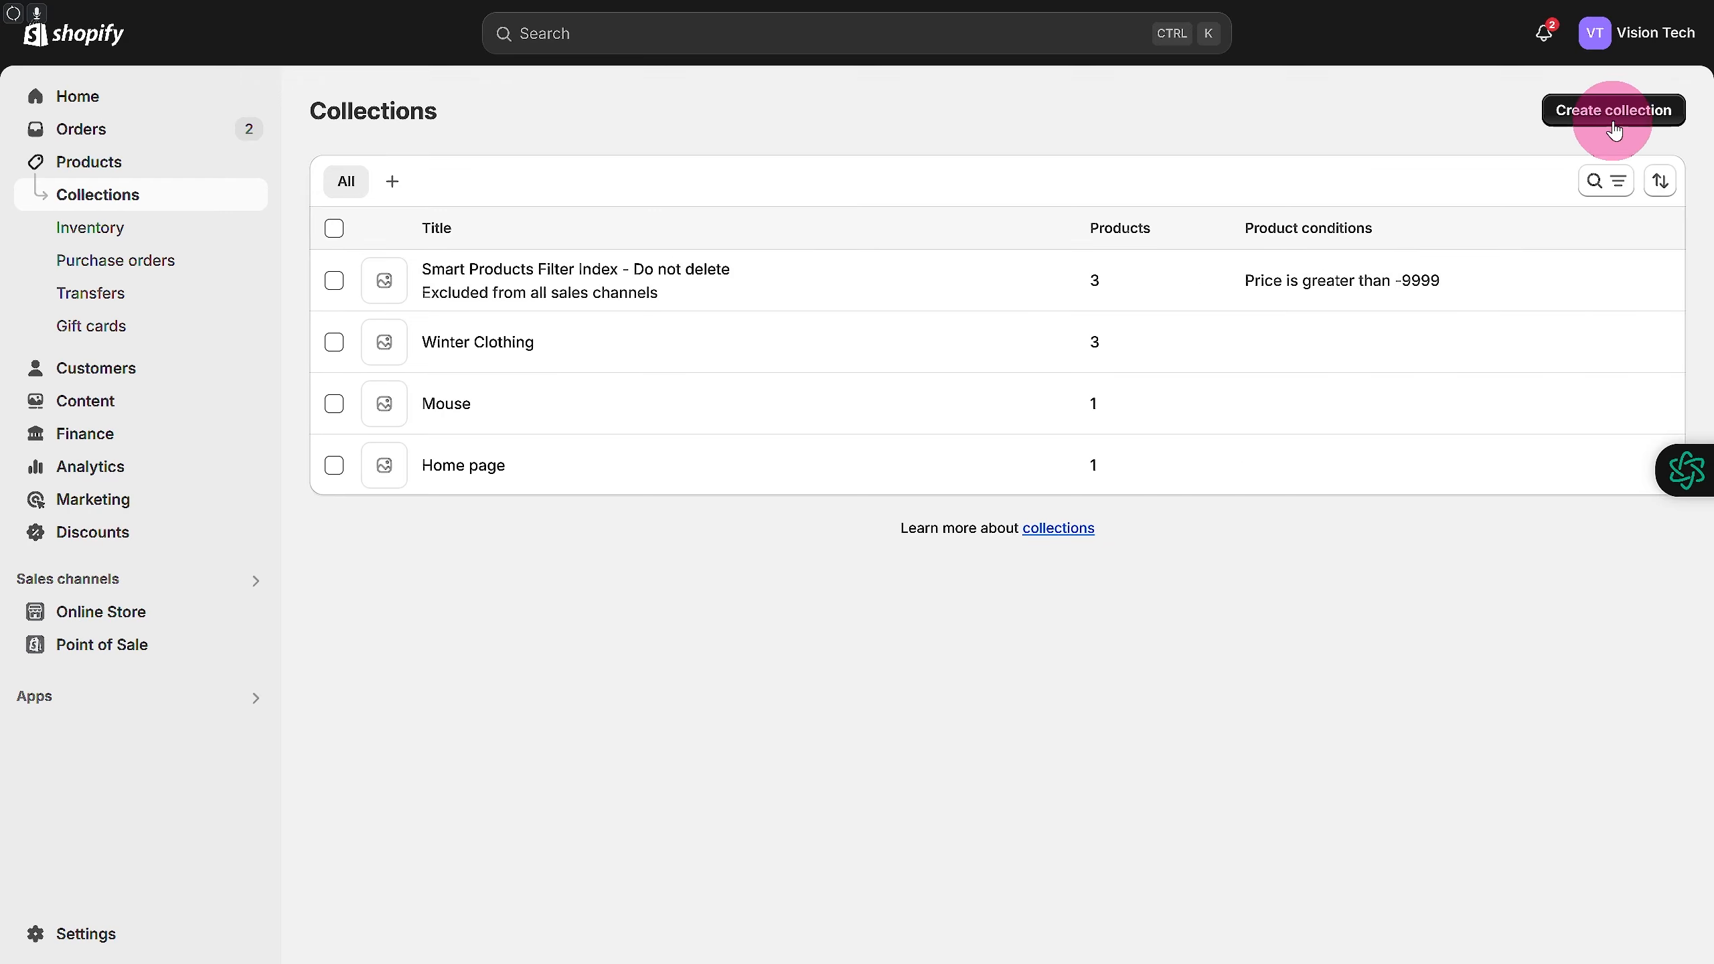
Start a new collection and review the blank Create collection form's sections.
left_click(1613, 110)
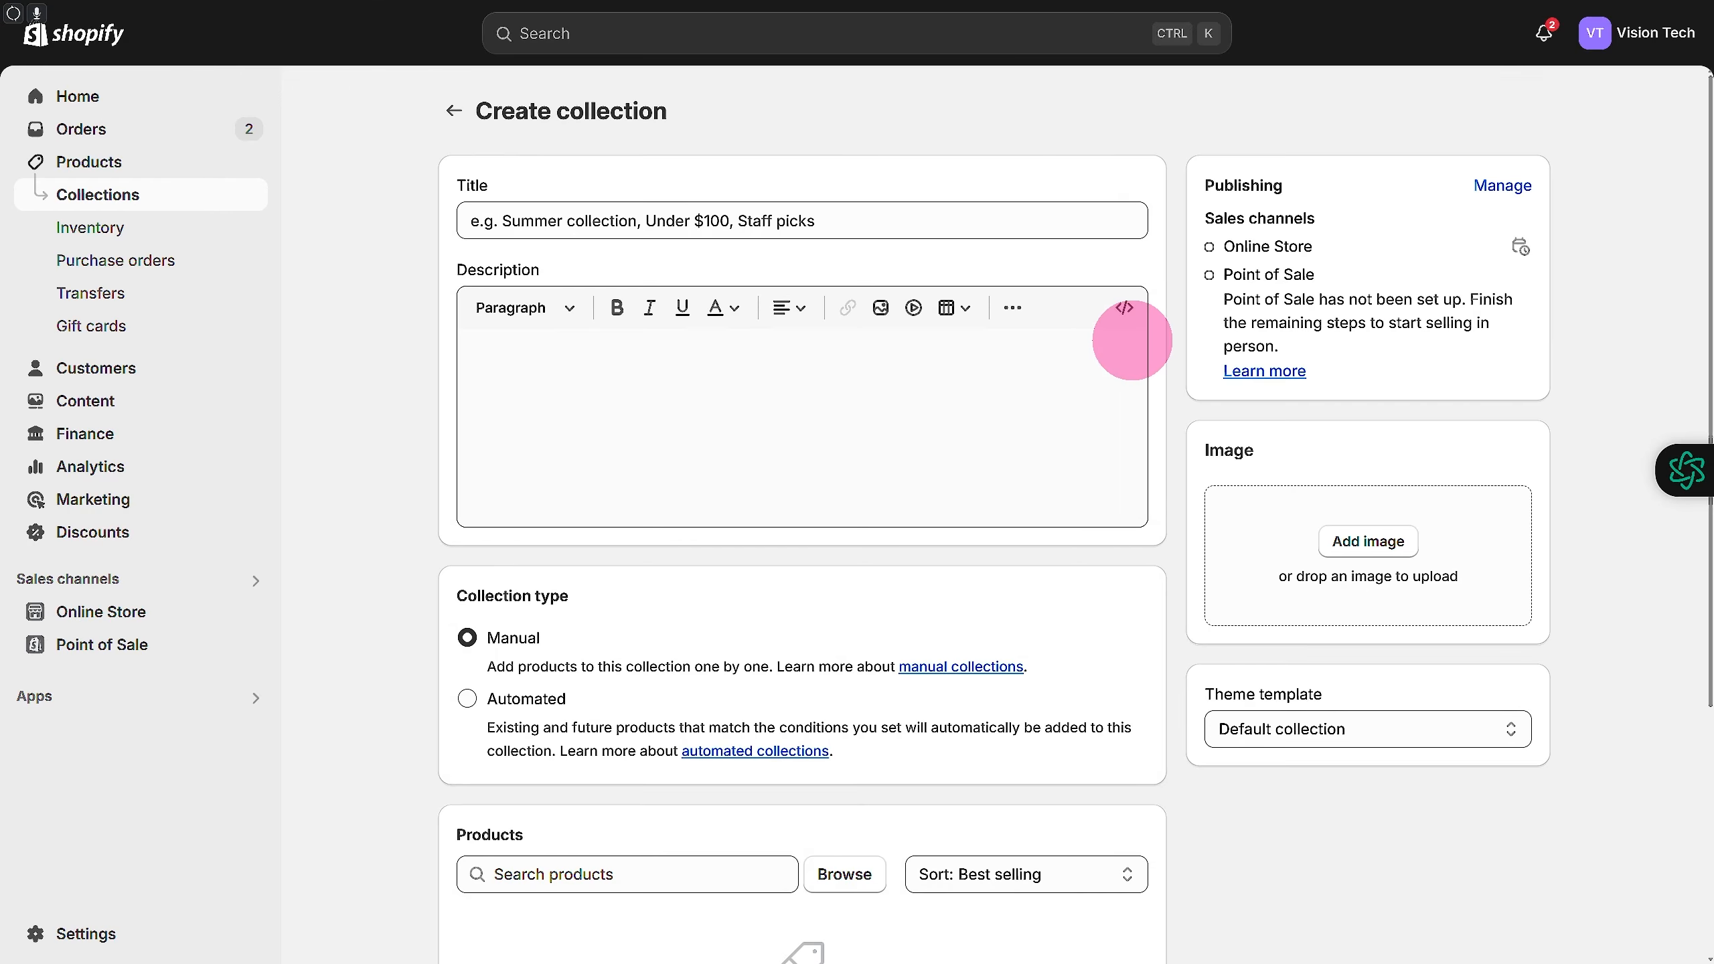
scroll("down", 3)
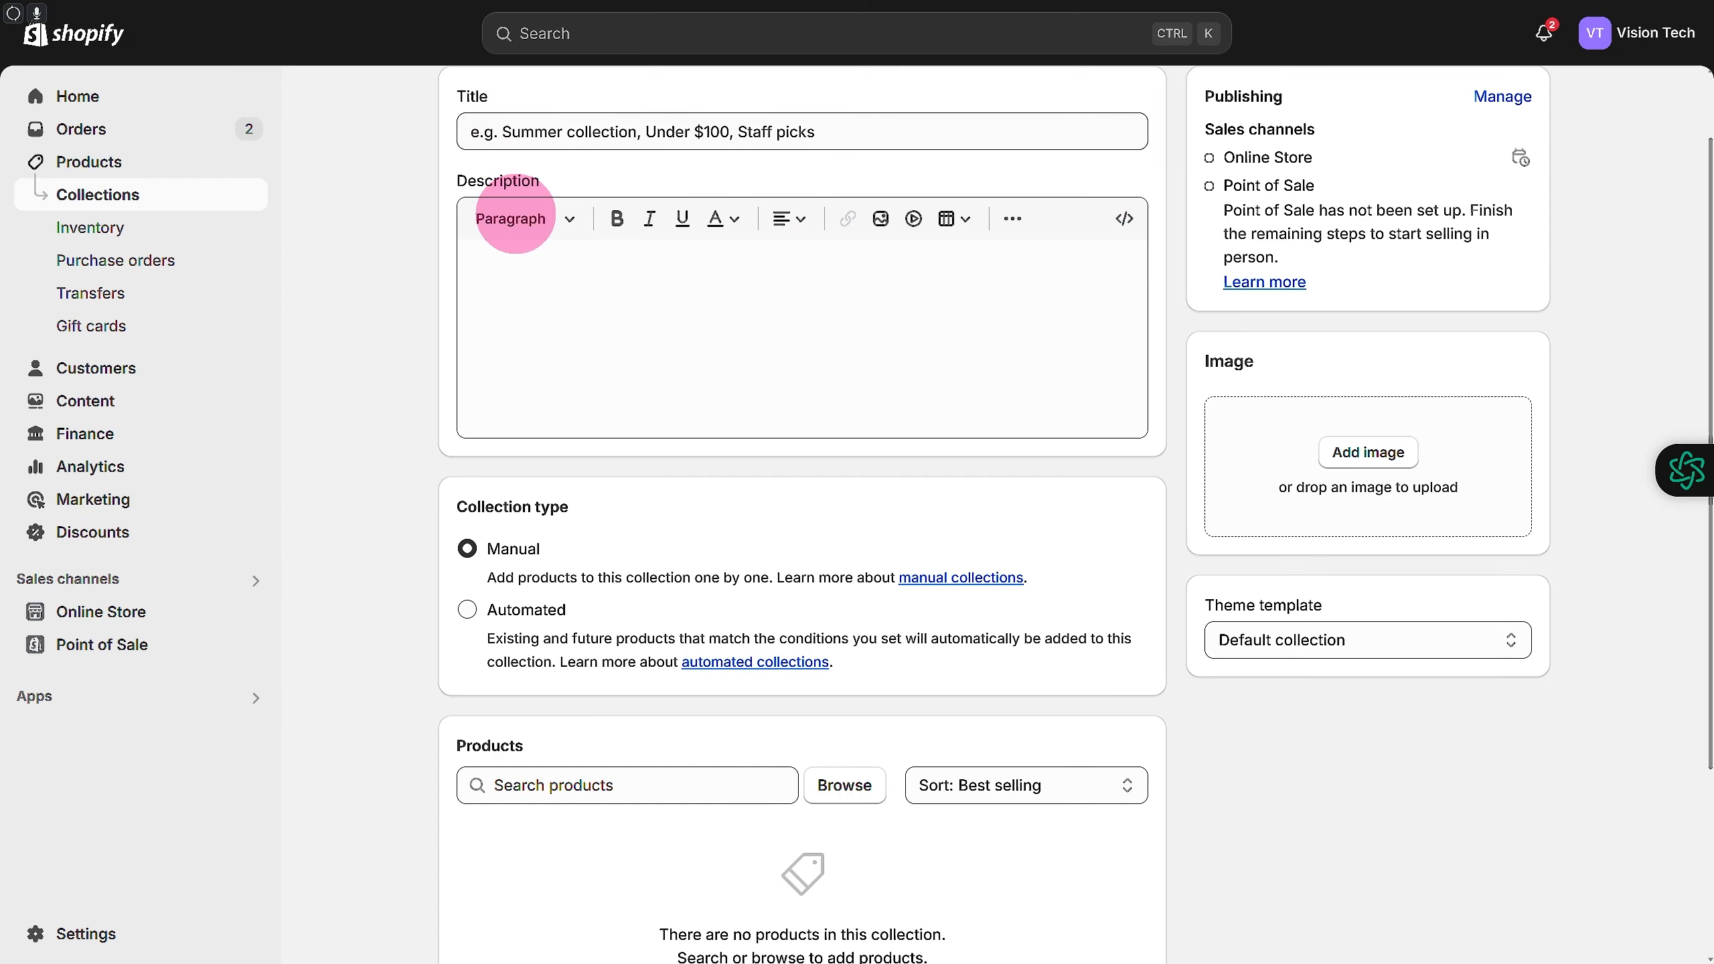
scroll("down", 3)
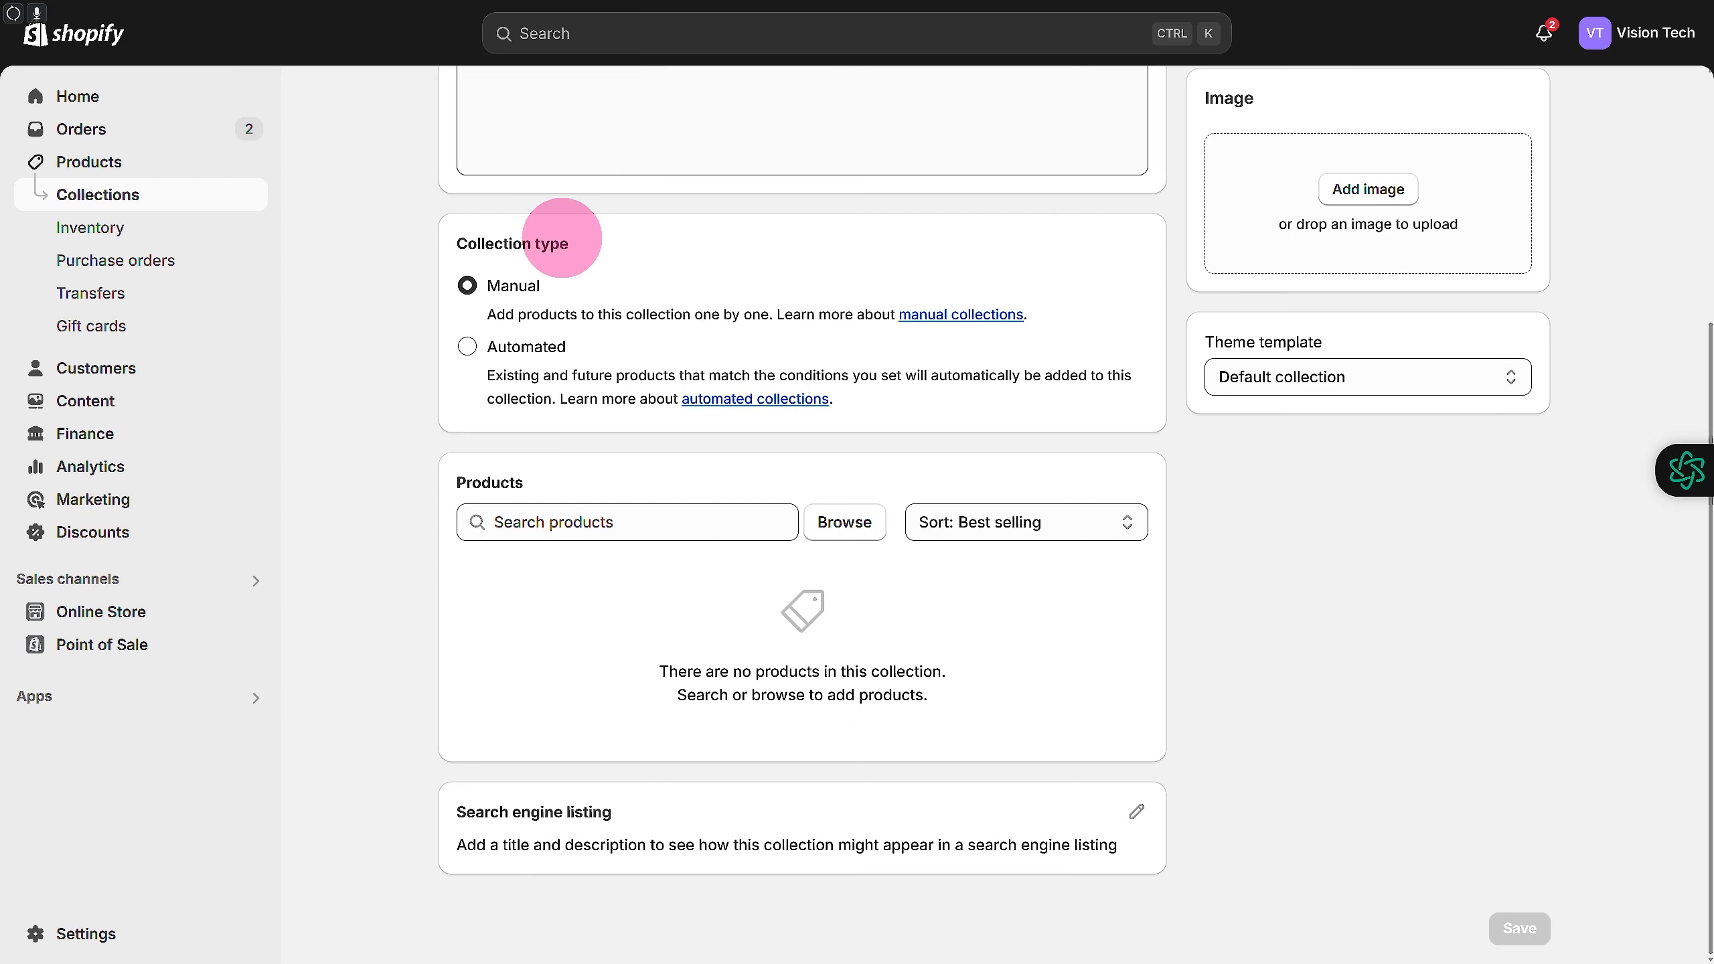
left_click(1025, 522)
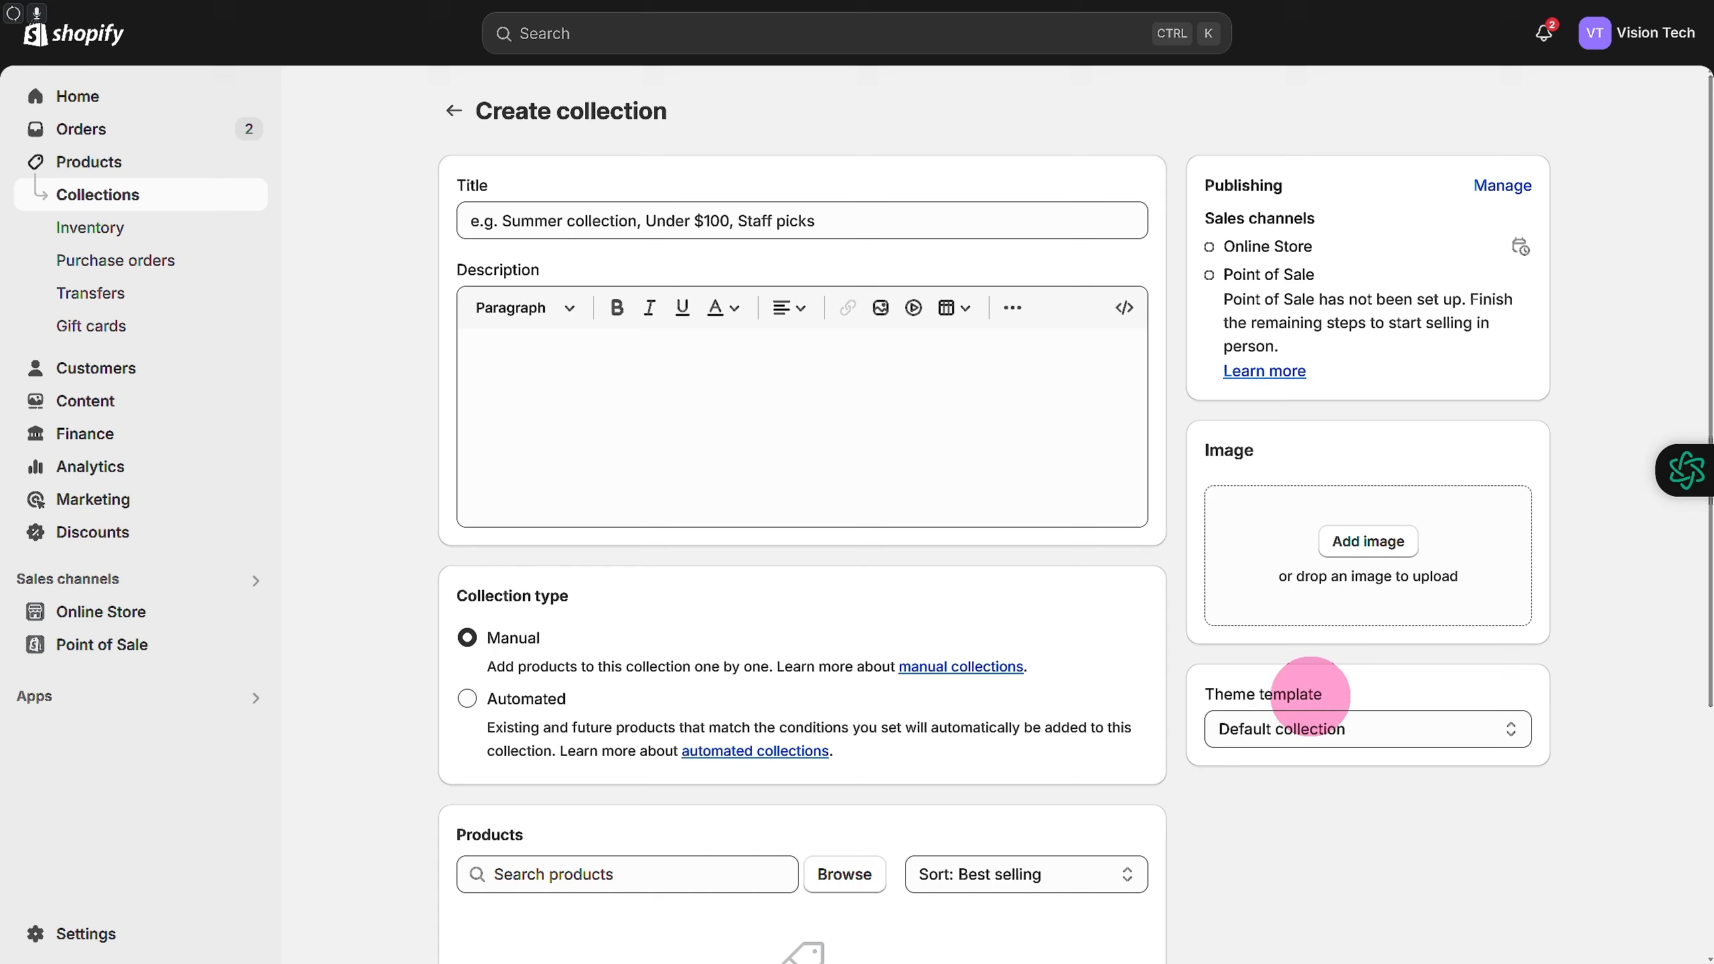
mouse_move(1247, 674)
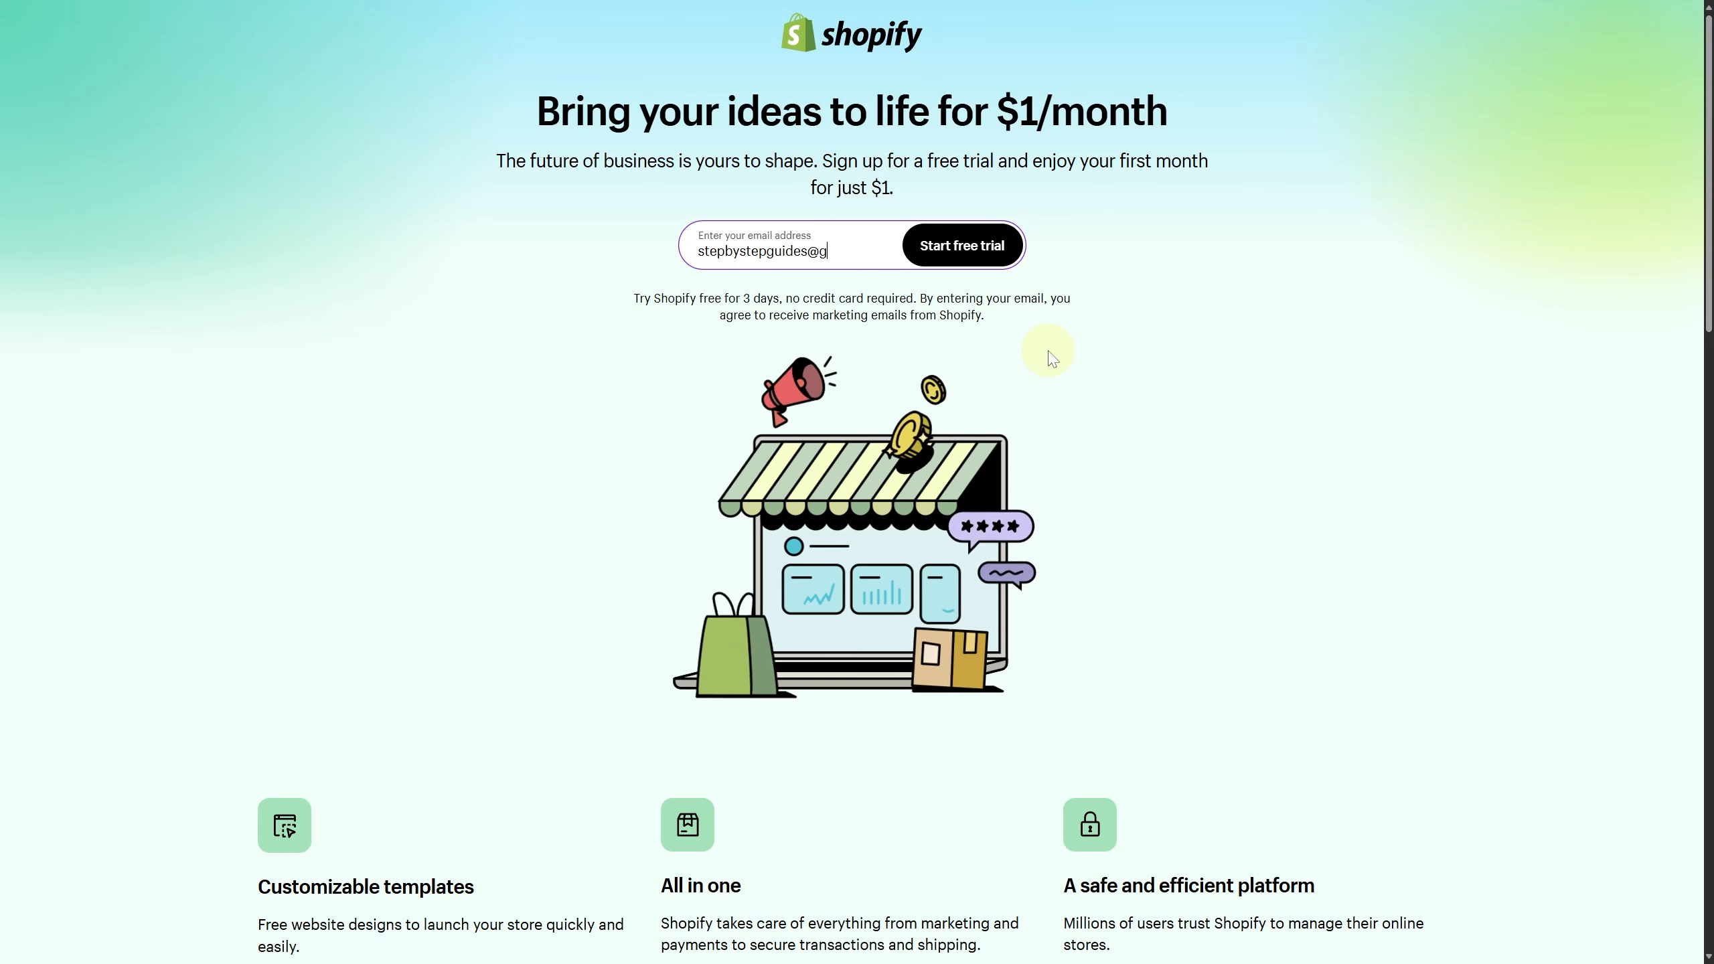
Fill the email address ending in 'mail.com' into the free trial sign-up field.
type("mail.com")
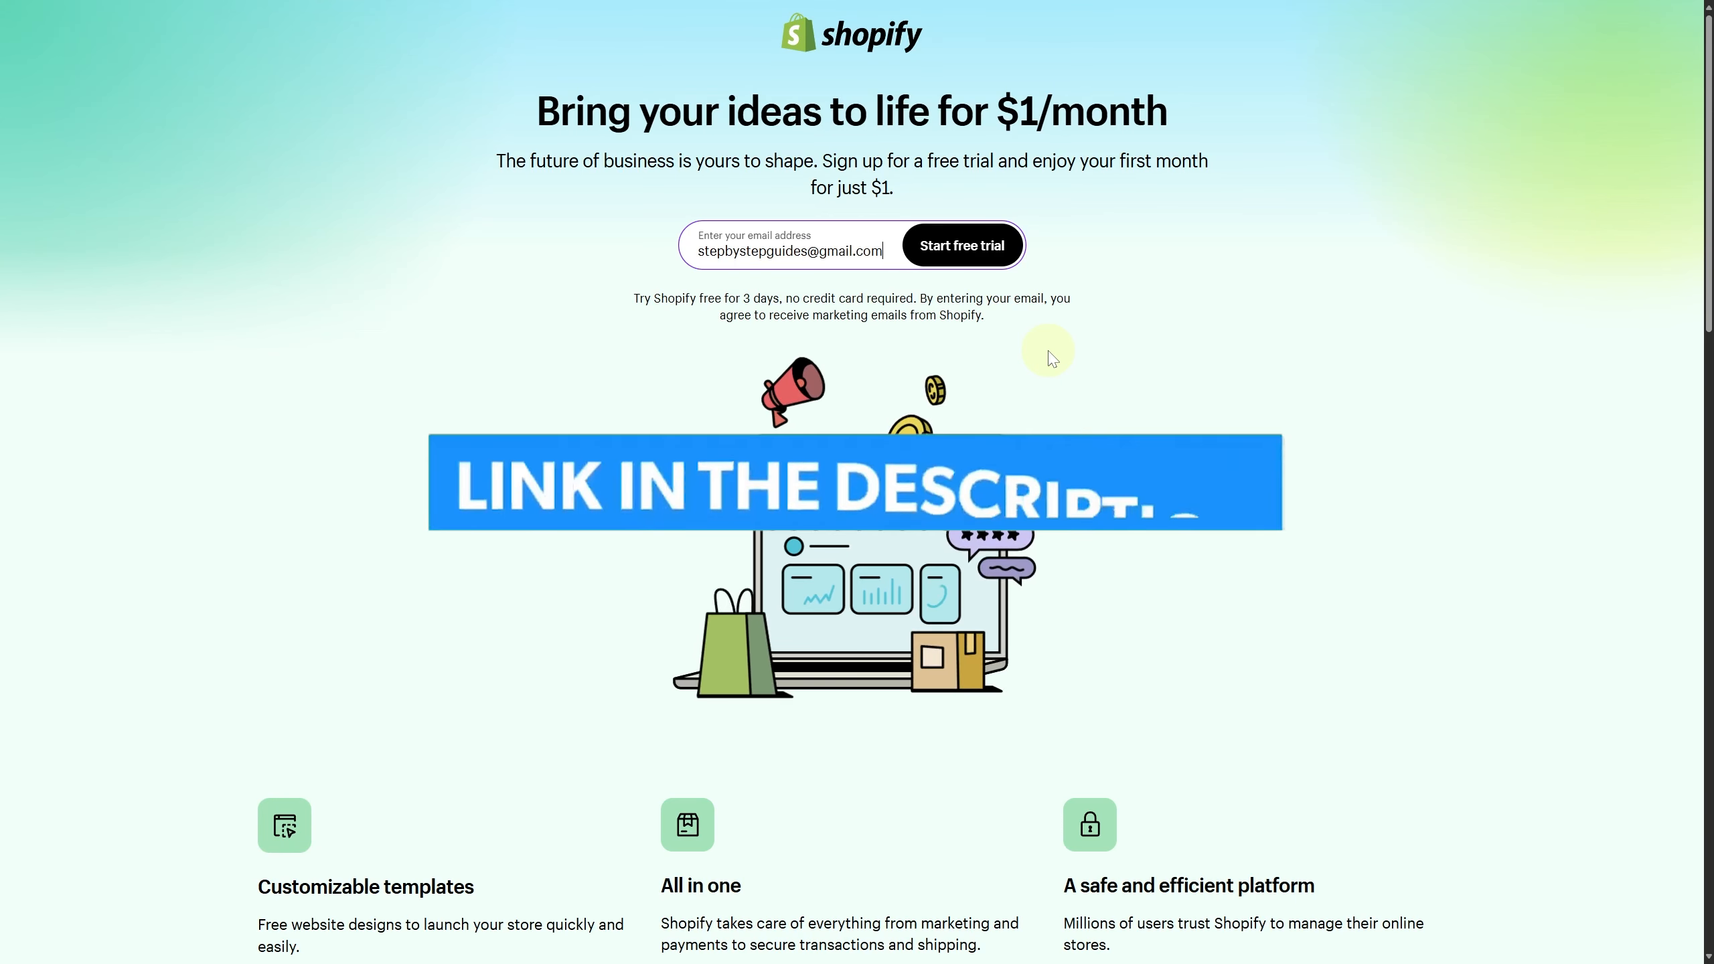